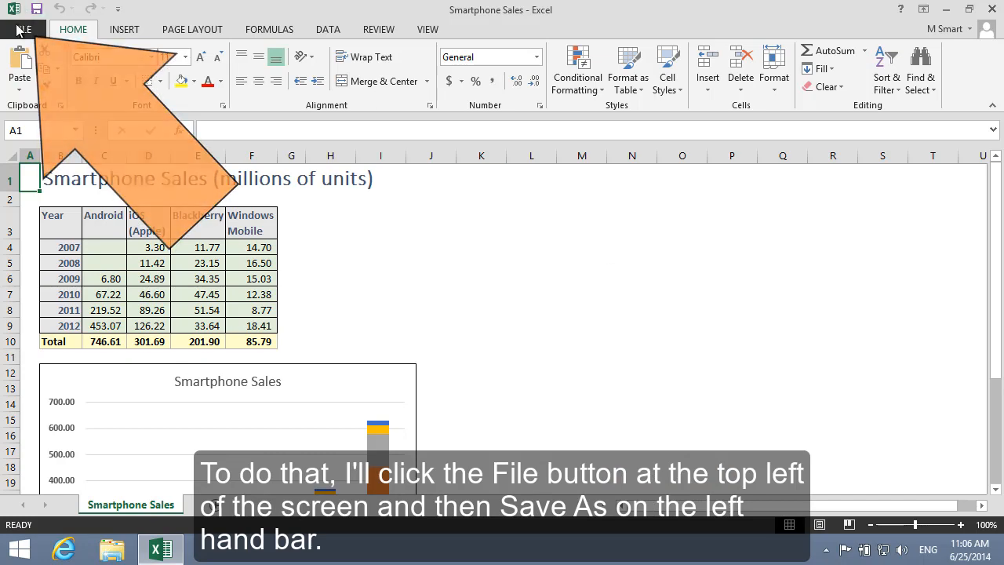
Choose M Smart's OneDrive as the Save As location for the Smartphone Sales workbook
click(21, 28)
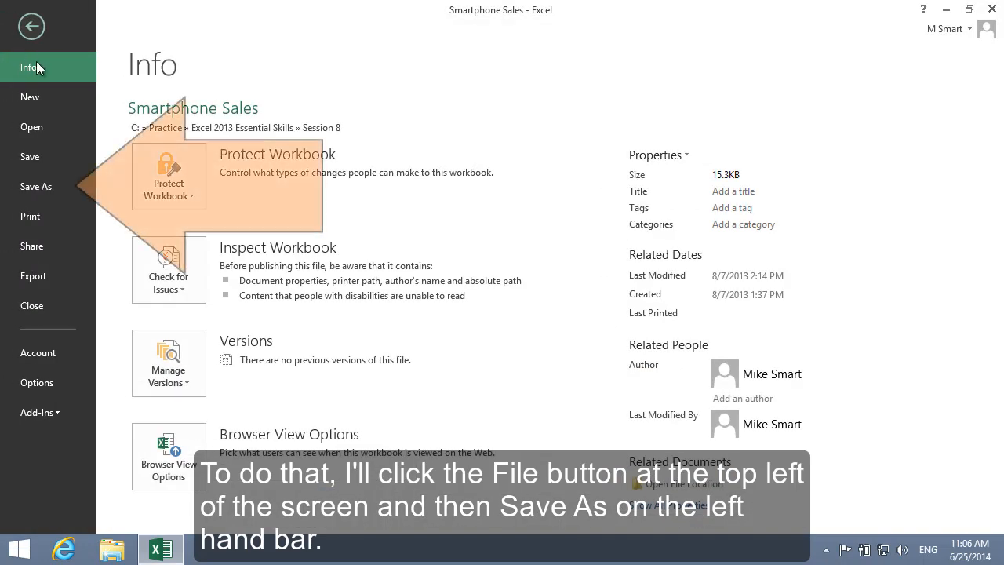
click(36, 185)
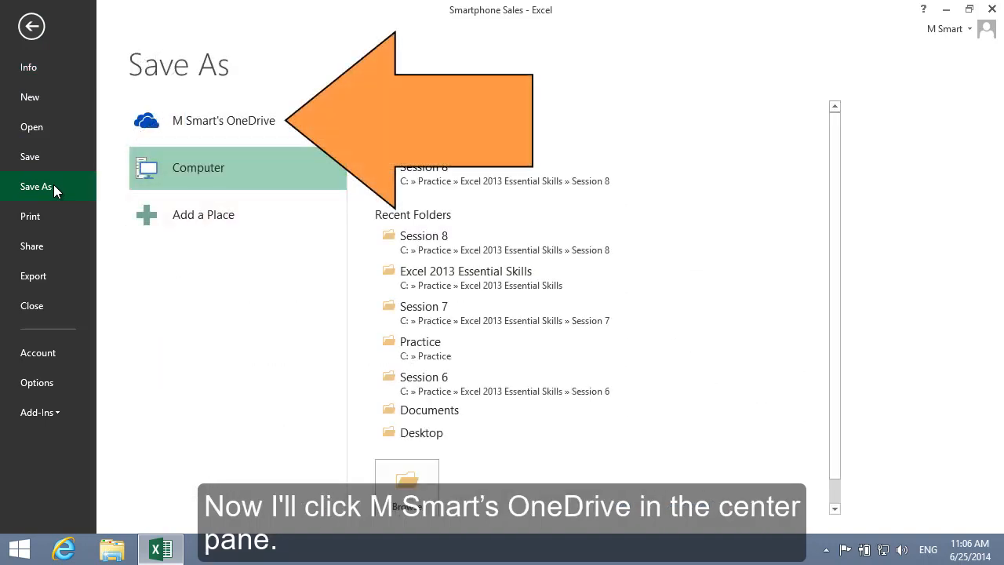
click(222, 119)
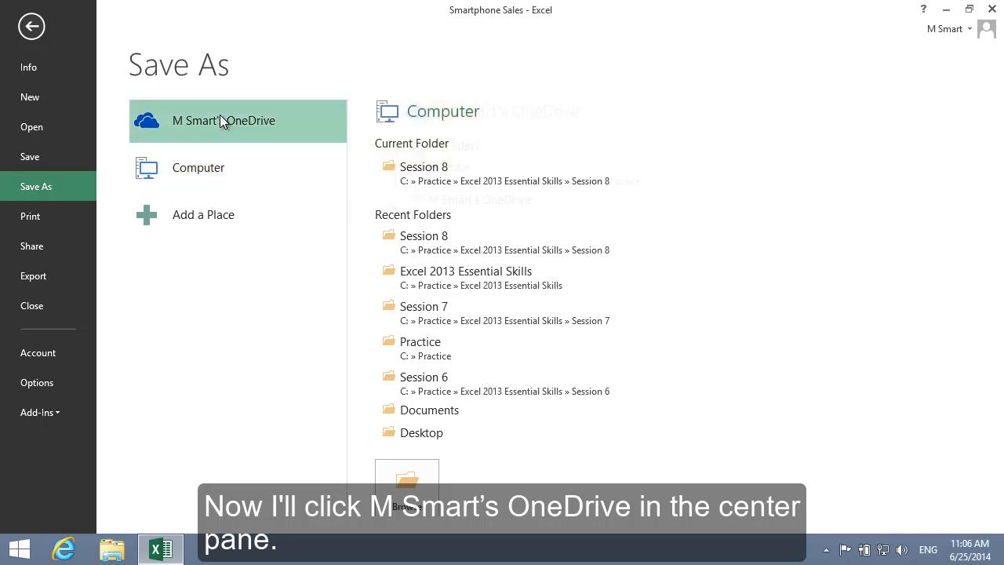
click(222, 119)
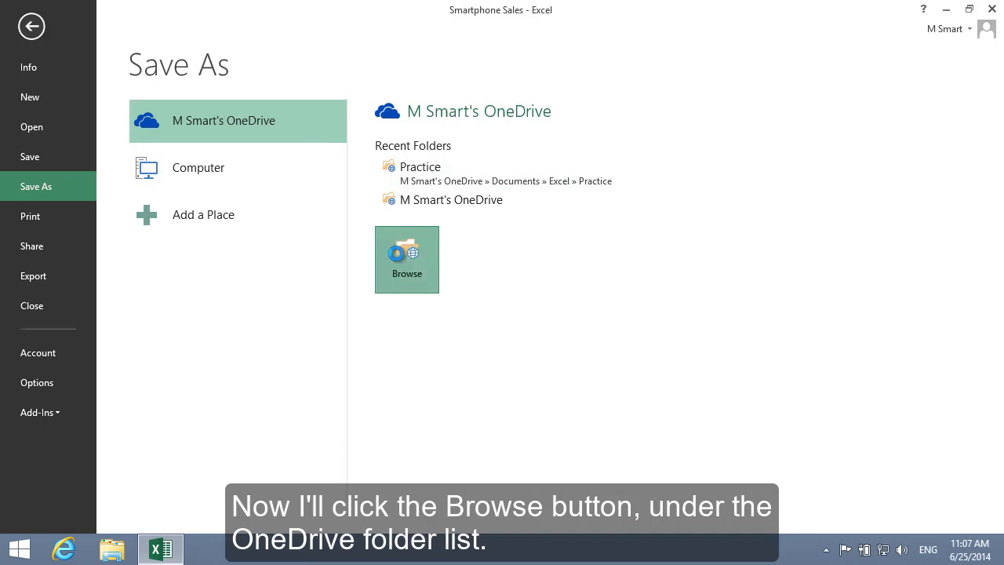
Browse OneDrive and enter the empty Documents folder in the Save As dialog
click(406, 259)
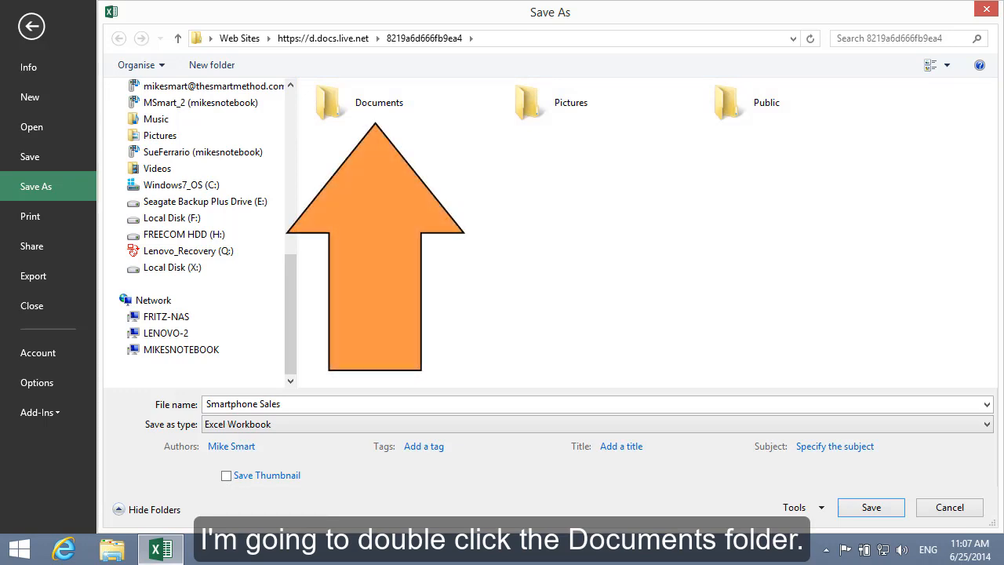
click(379, 102)
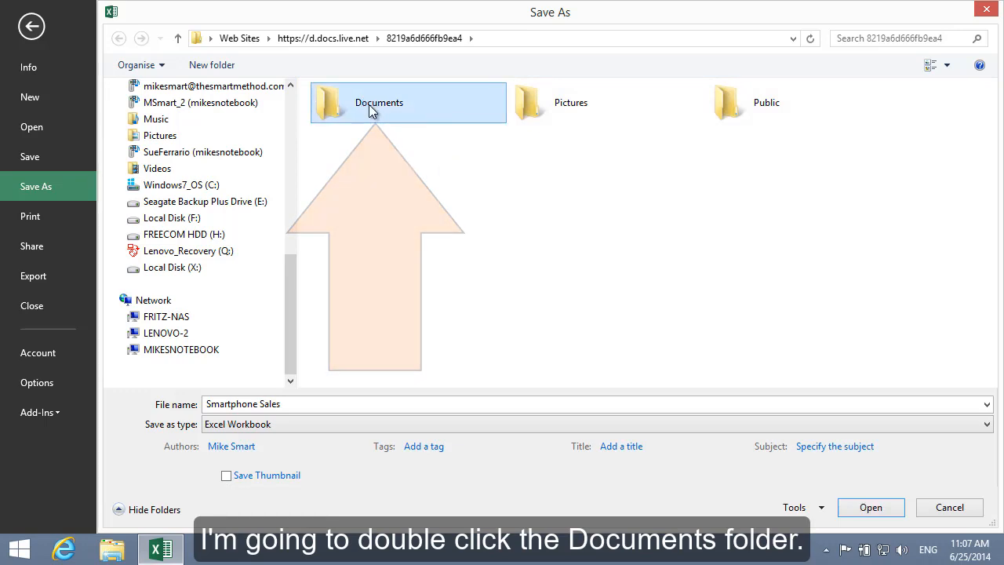
double_click(379, 102)
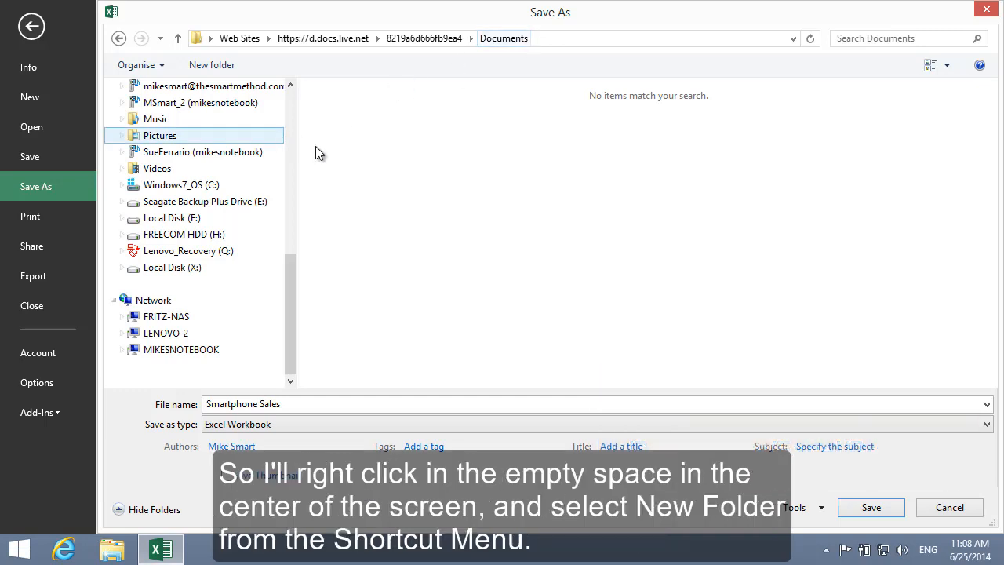
Create a new folder named Excel inside OneDrive Documents and confirm its name
right_click(453, 198)
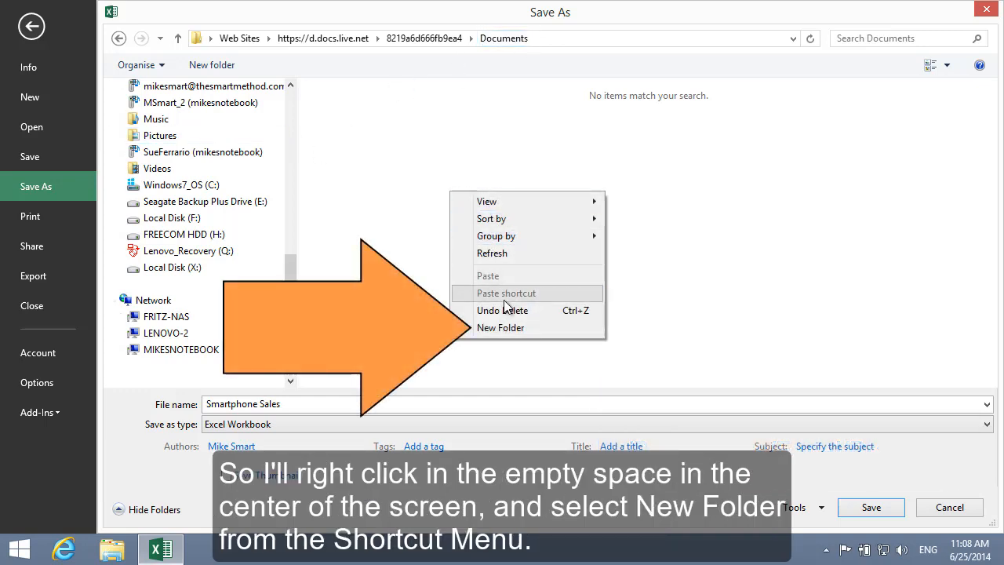
click(500, 328)
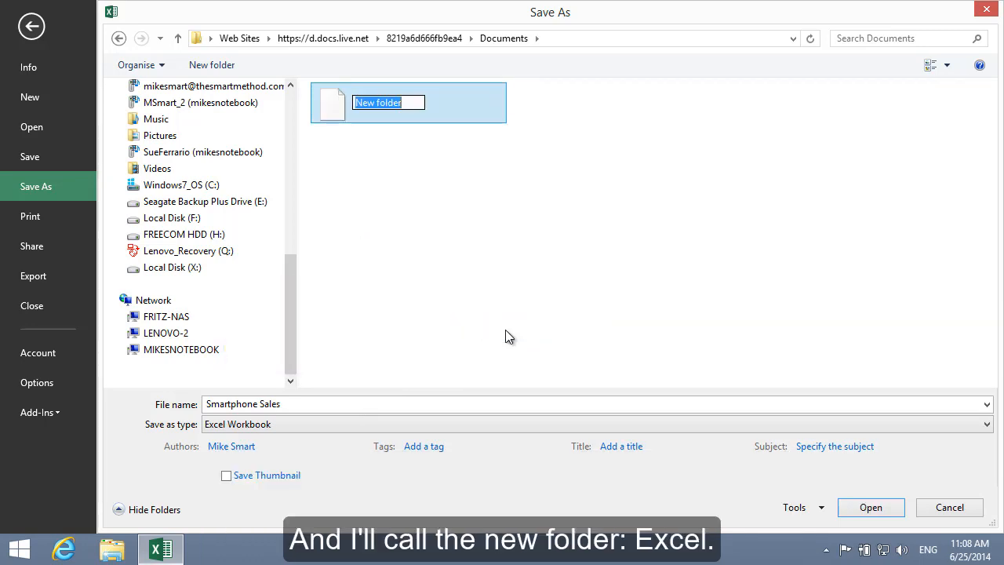
text(Excel)
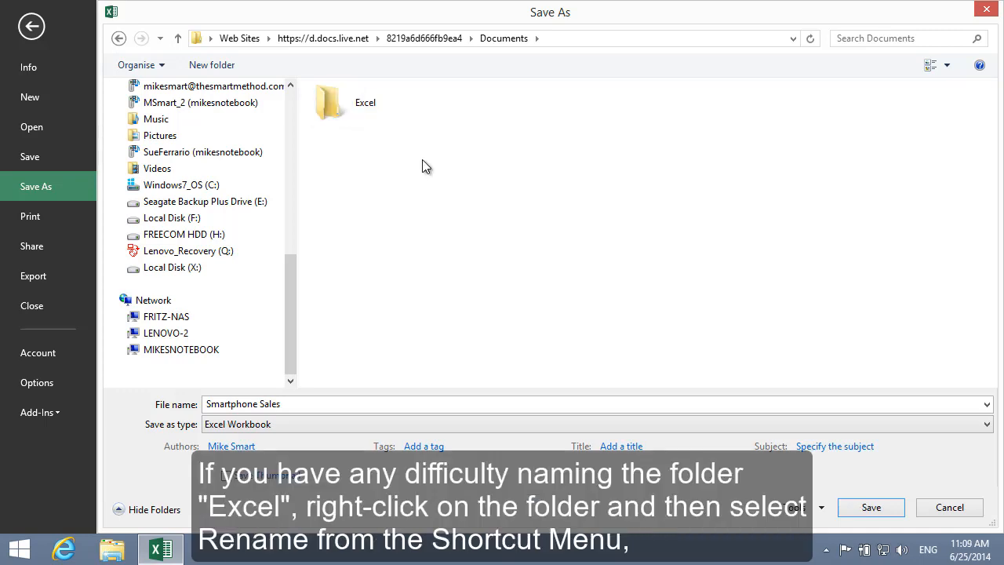
right_click(364, 102)
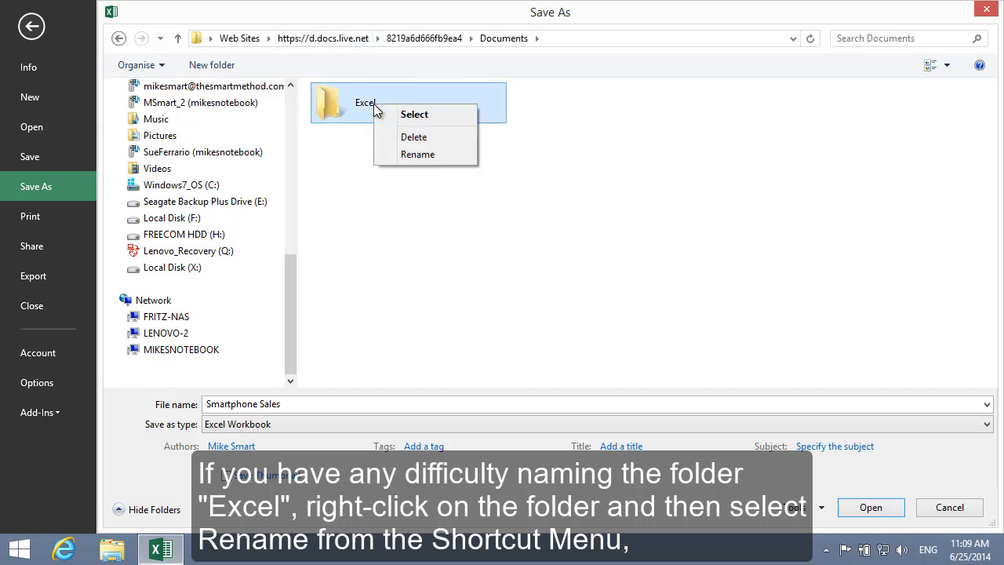
click(417, 154)
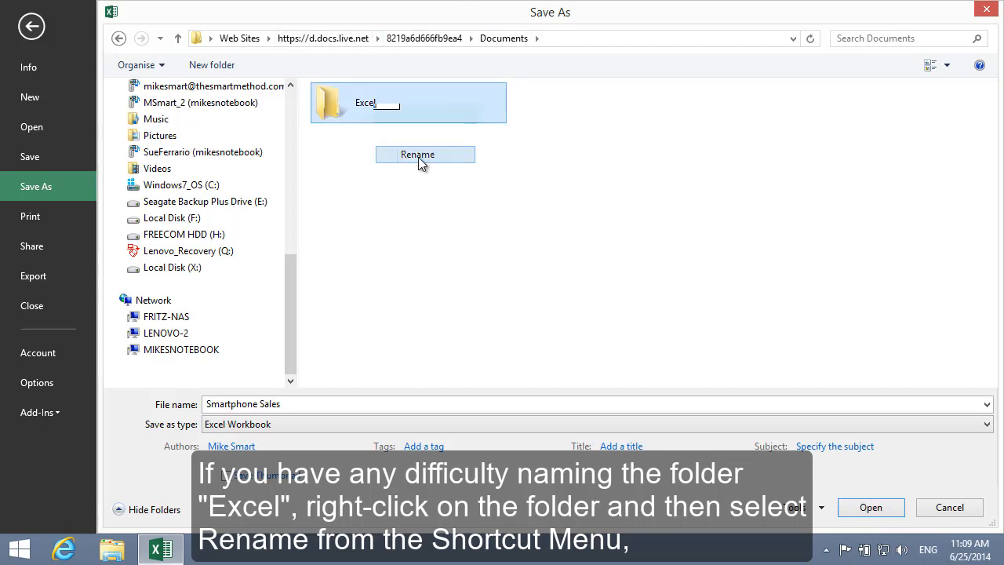
click(417, 154)
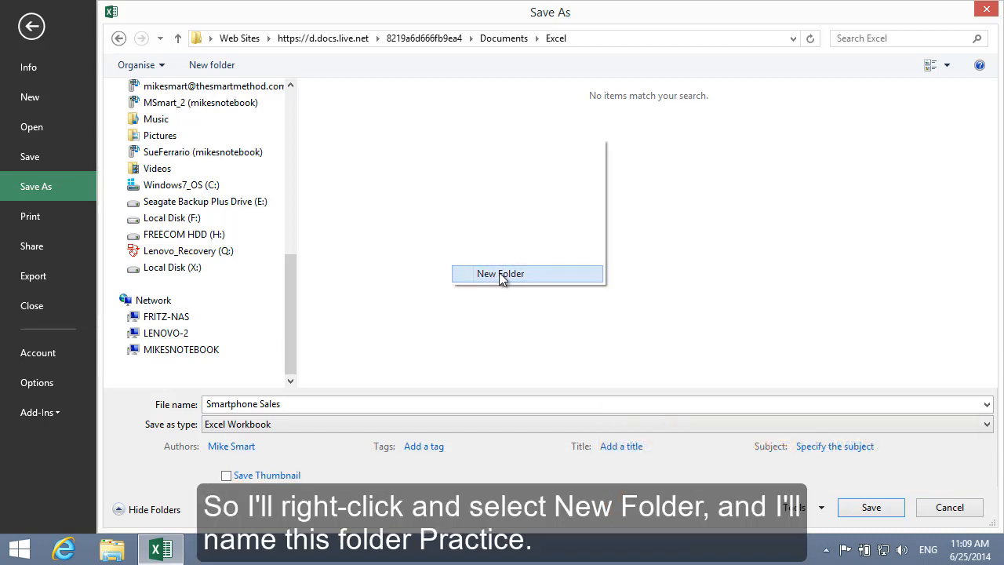
Create a new folder named Practice inside the Excel folder
click(500, 273)
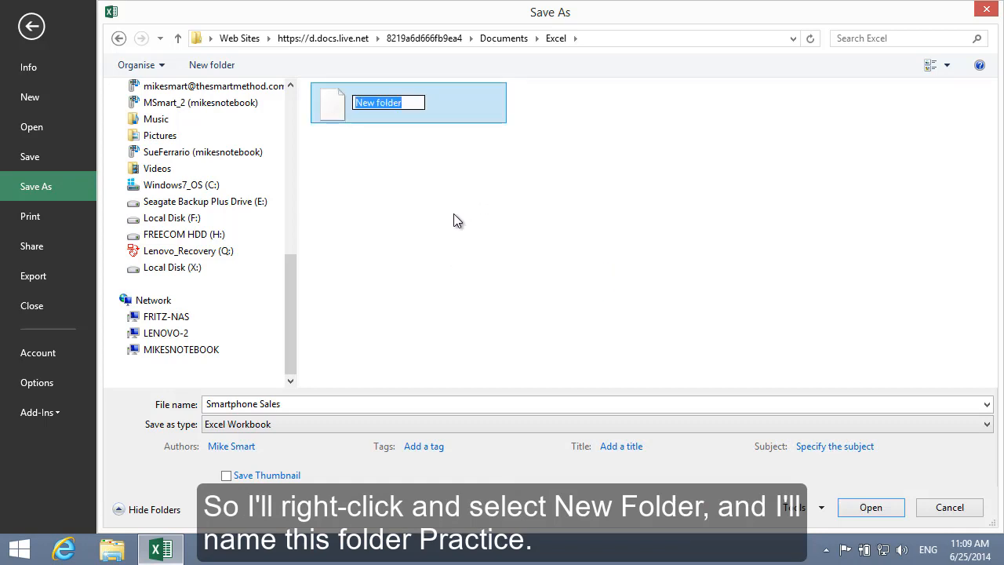
text(Practice)
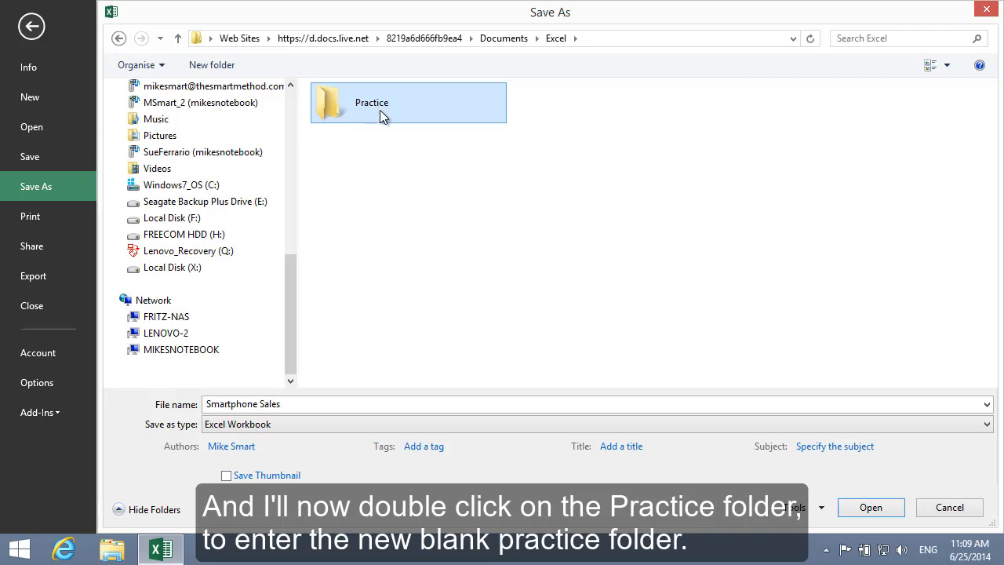
Save Smartphone Sales into the Practice folder and exit Excel to the desktop
double_click(385, 102)
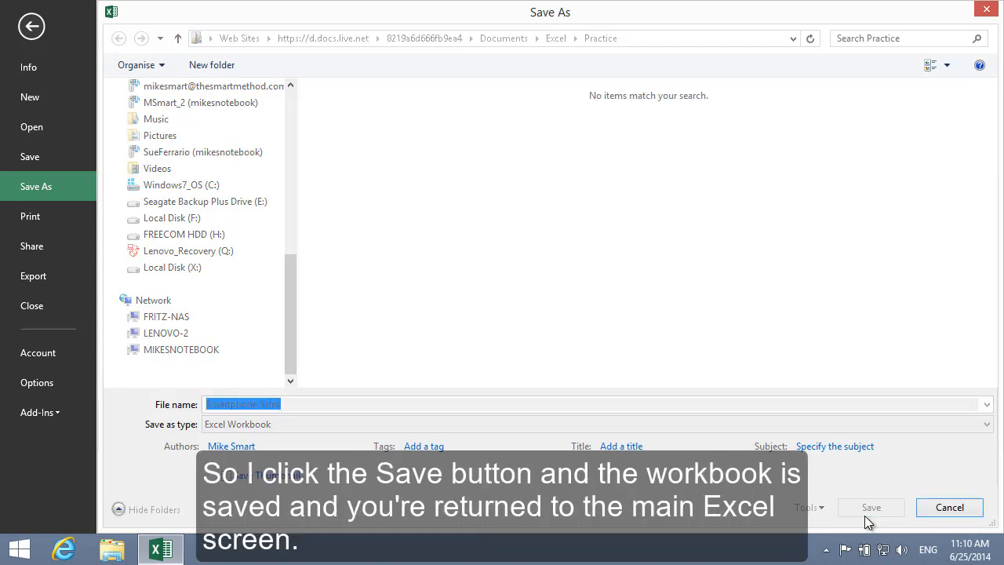
click(870, 507)
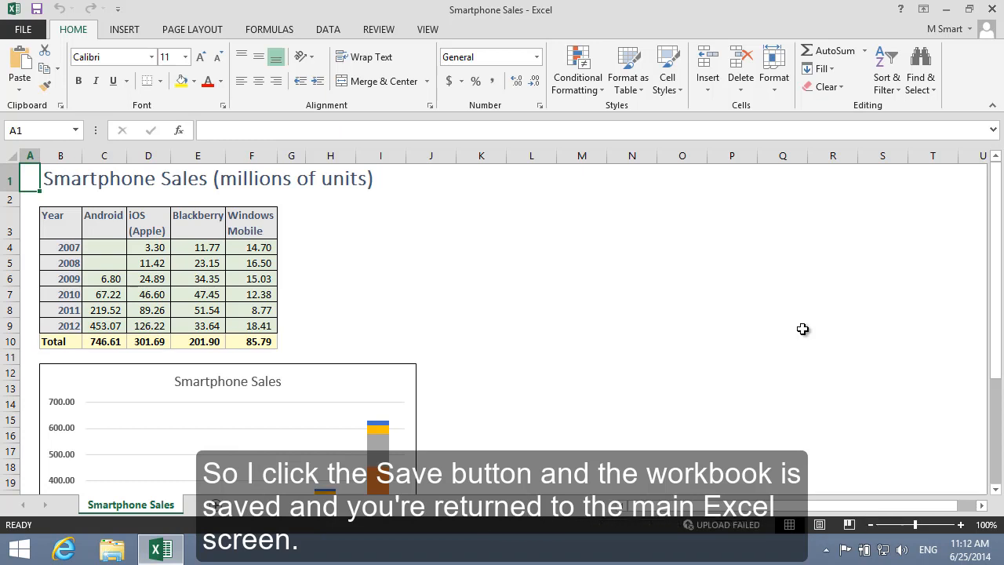
mouse_move(734, 336)
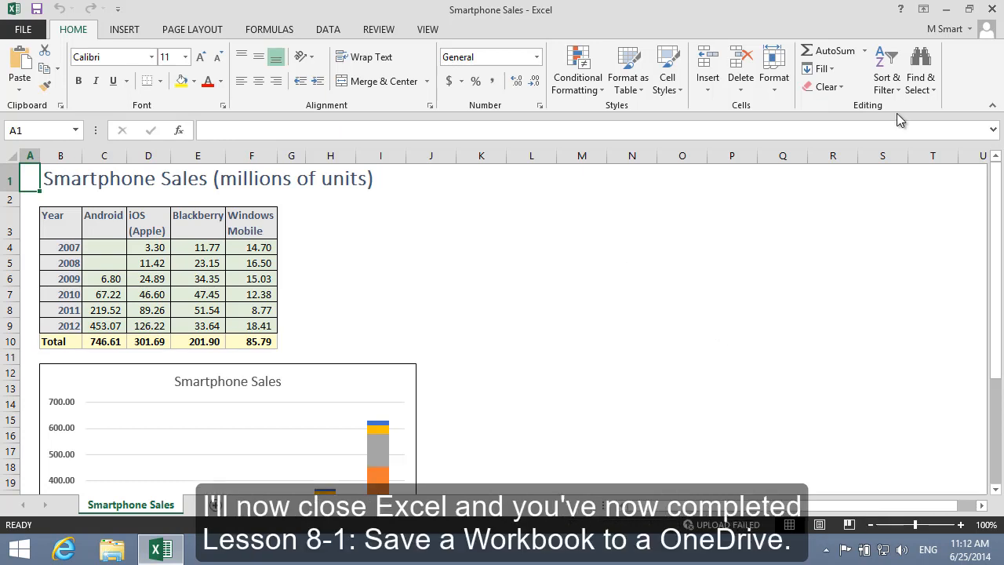
click(991, 9)
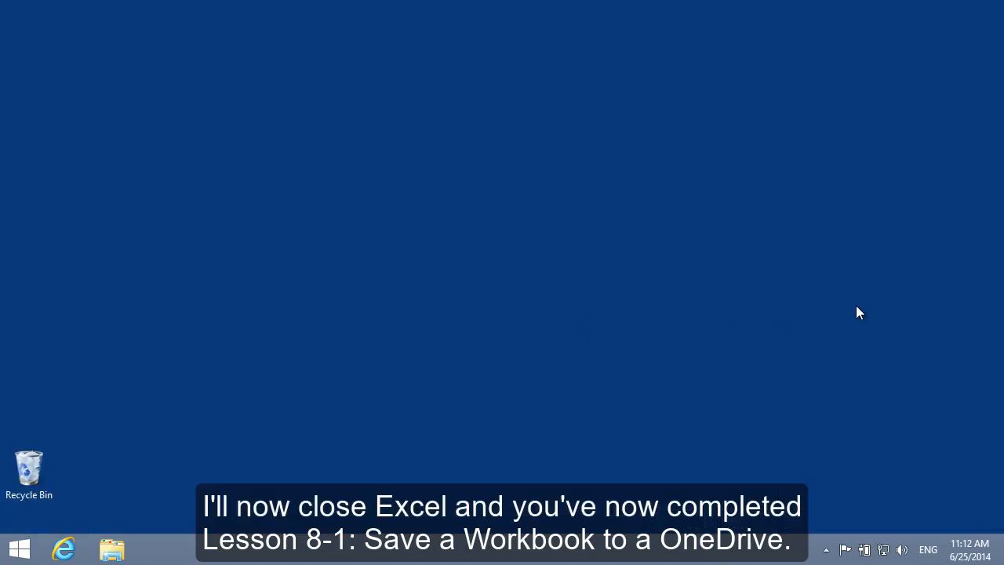